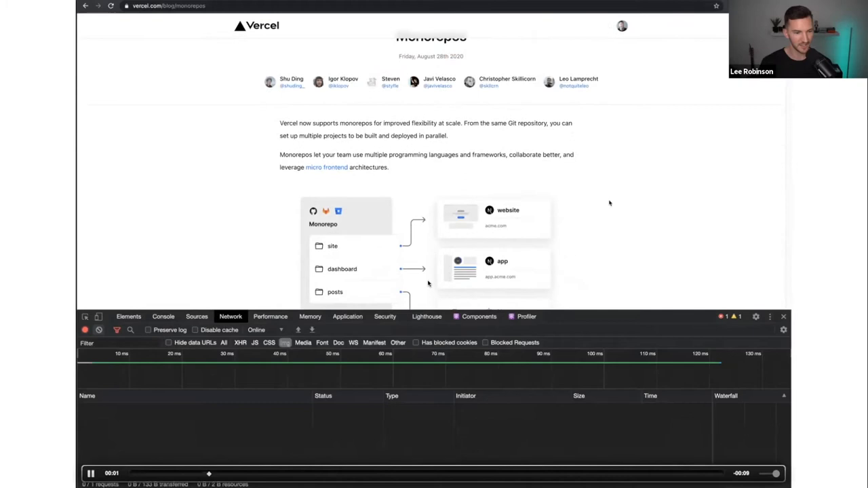
{"action": "scroll", "scroll_direction": "down", "scroll_amount": 3}
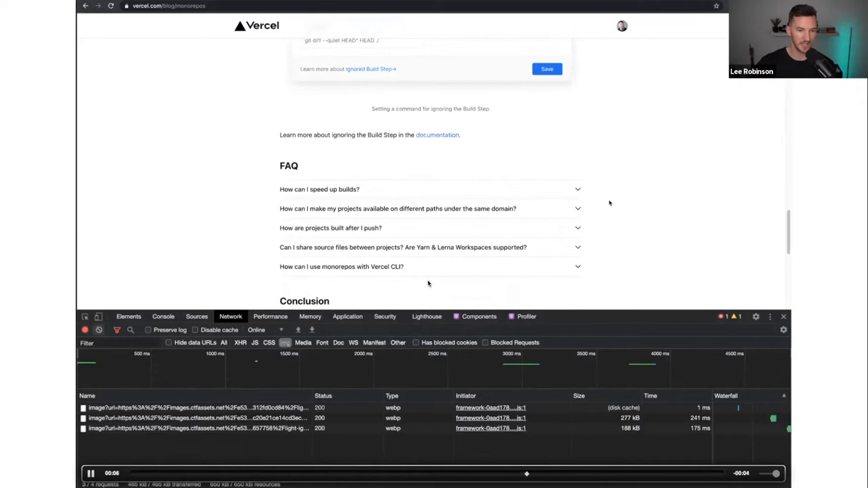
{"action": "scroll", "scroll_direction": "down", "scroll_amount": 3}
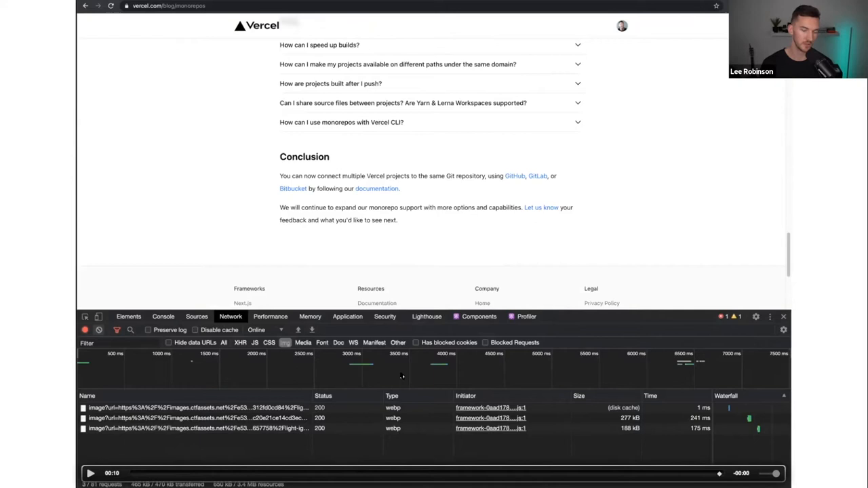